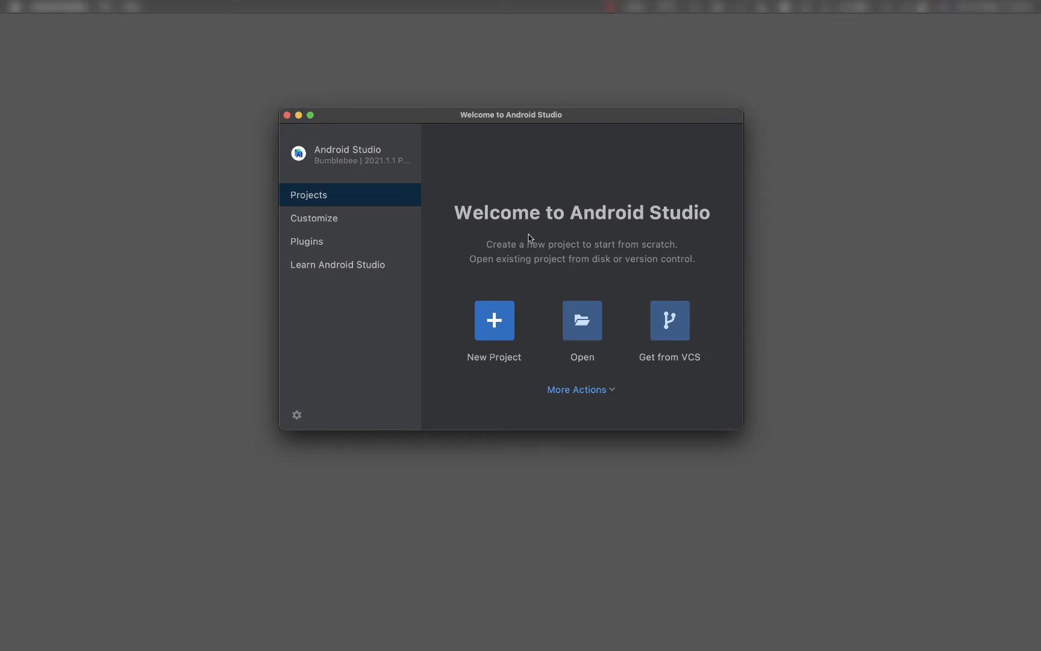
pyautogui.moveTo(498, 323)
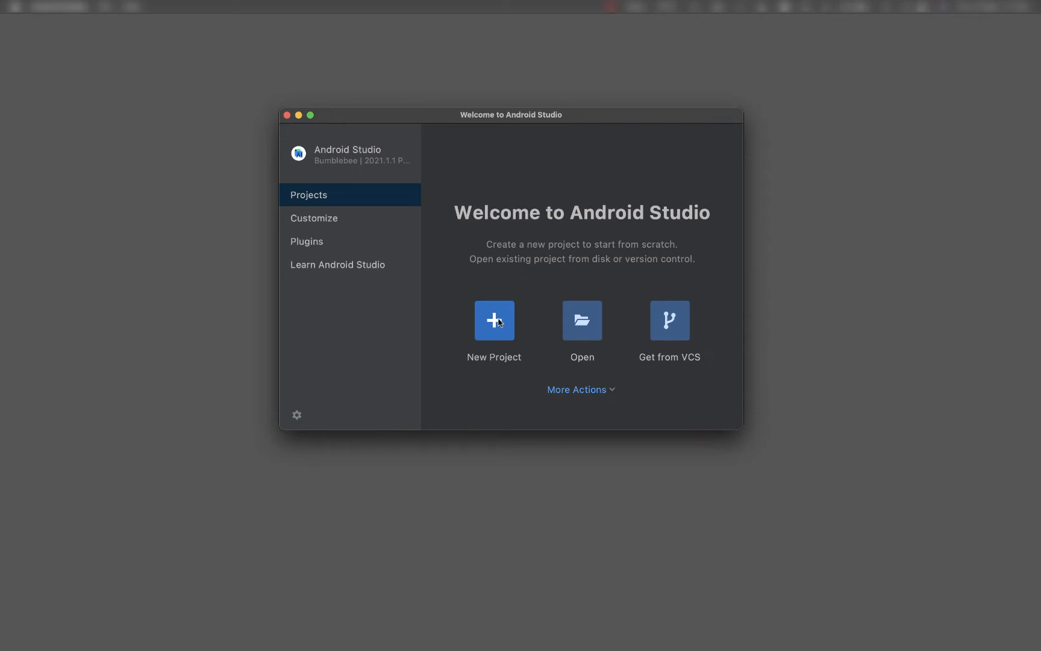
# Create a new Empty Activity Kotlin project named My Application with minimum API 23
pyautogui.click(494, 321)
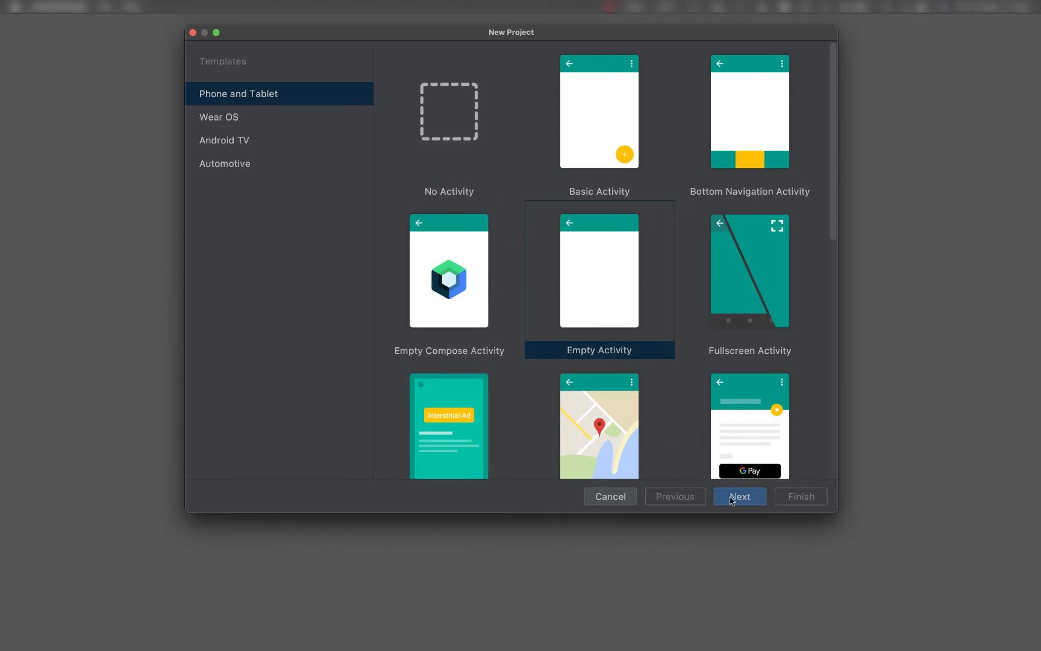
pyautogui.click(740, 496)
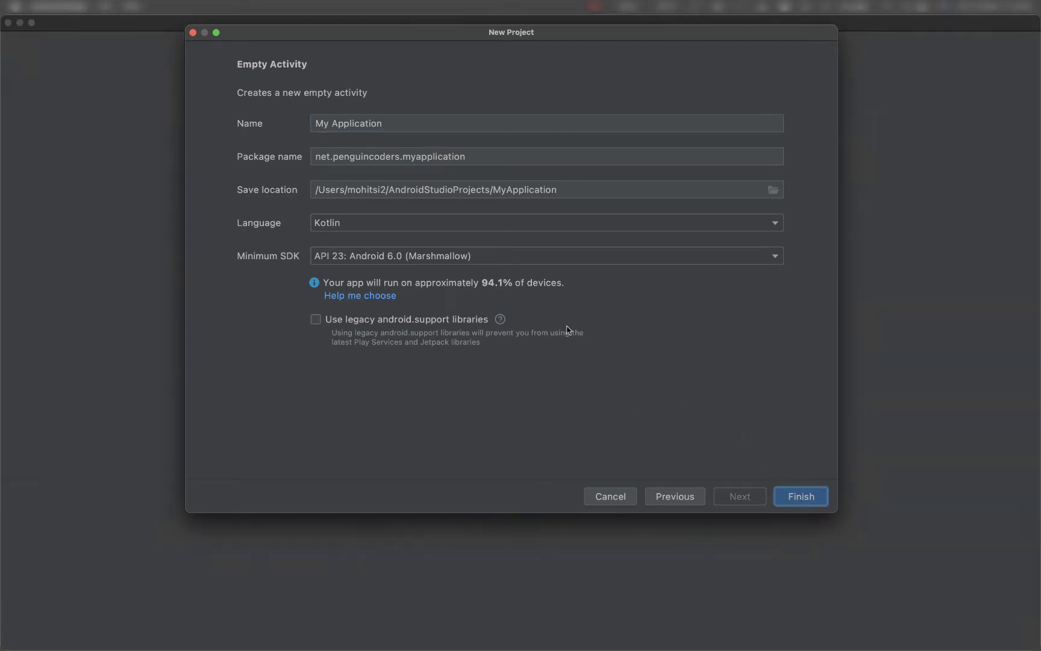
pyautogui.click(801, 497)
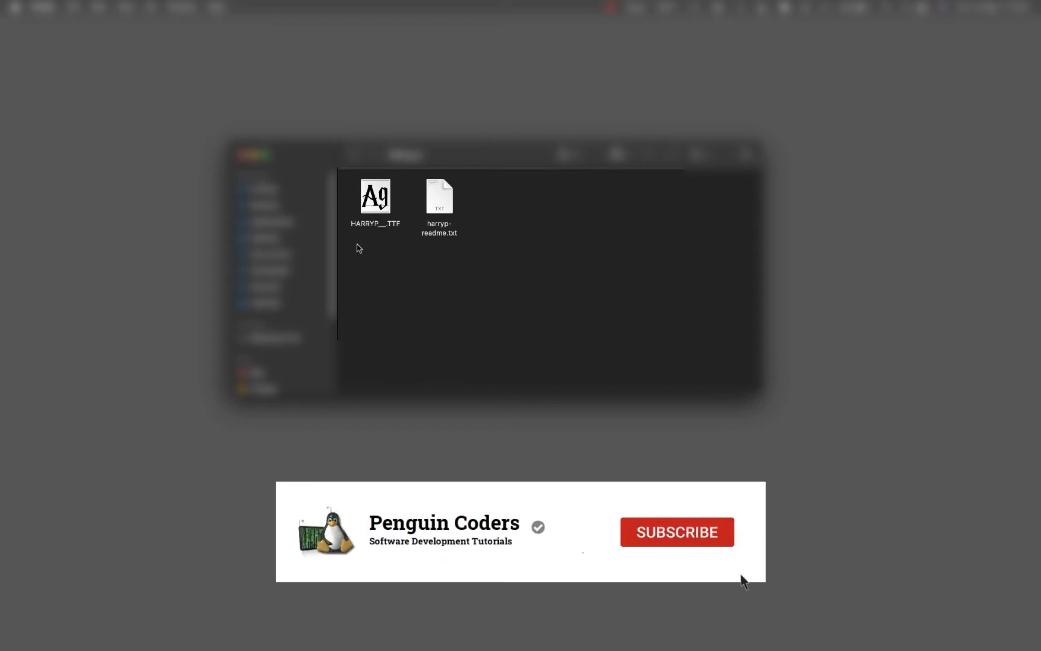
# Select the downloaded HARRYP TTF font file in Finder and copy it
pyautogui.click(678, 532)
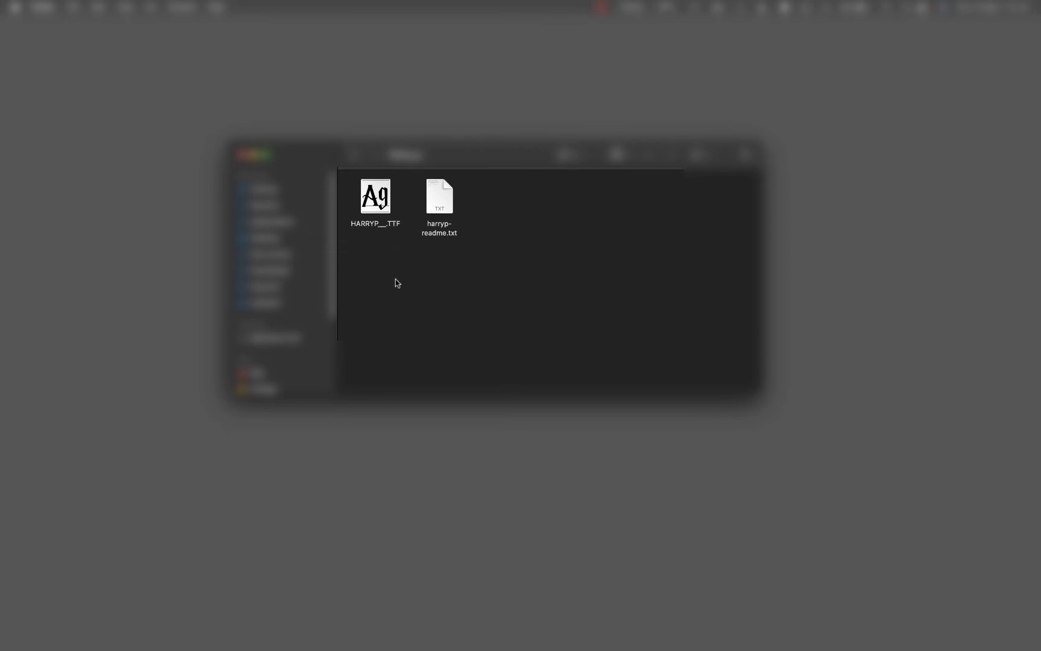
pyautogui.moveTo(400, 287)
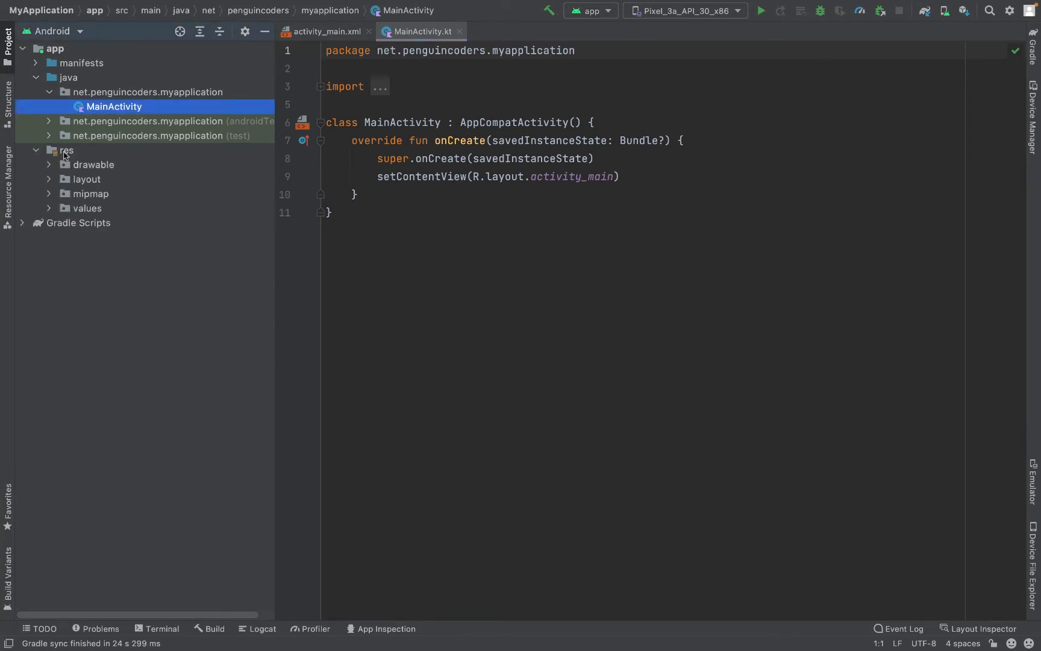
# Create an Android resource directory named font of resource type font under res
pyautogui.rightClick(63, 150)
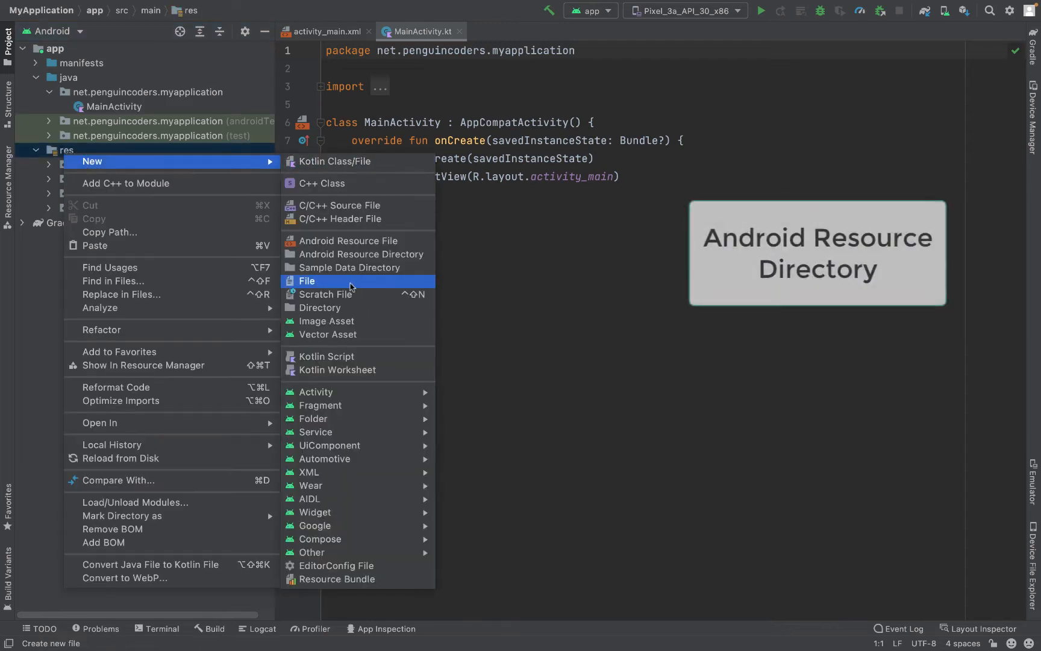
pyautogui.moveTo(362, 255)
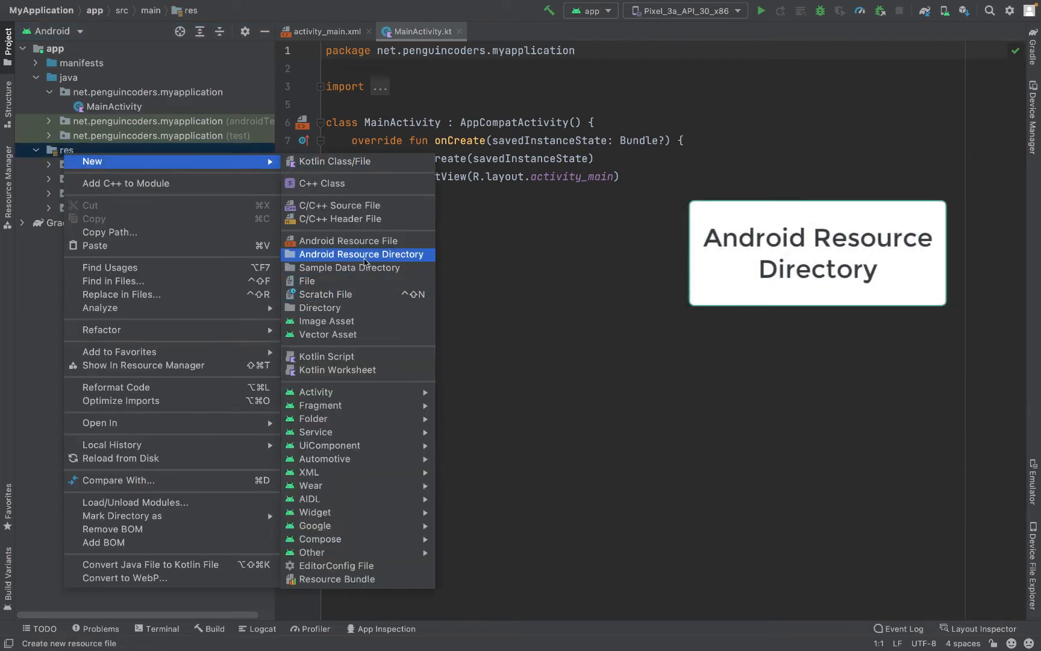
pyautogui.click(361, 253)
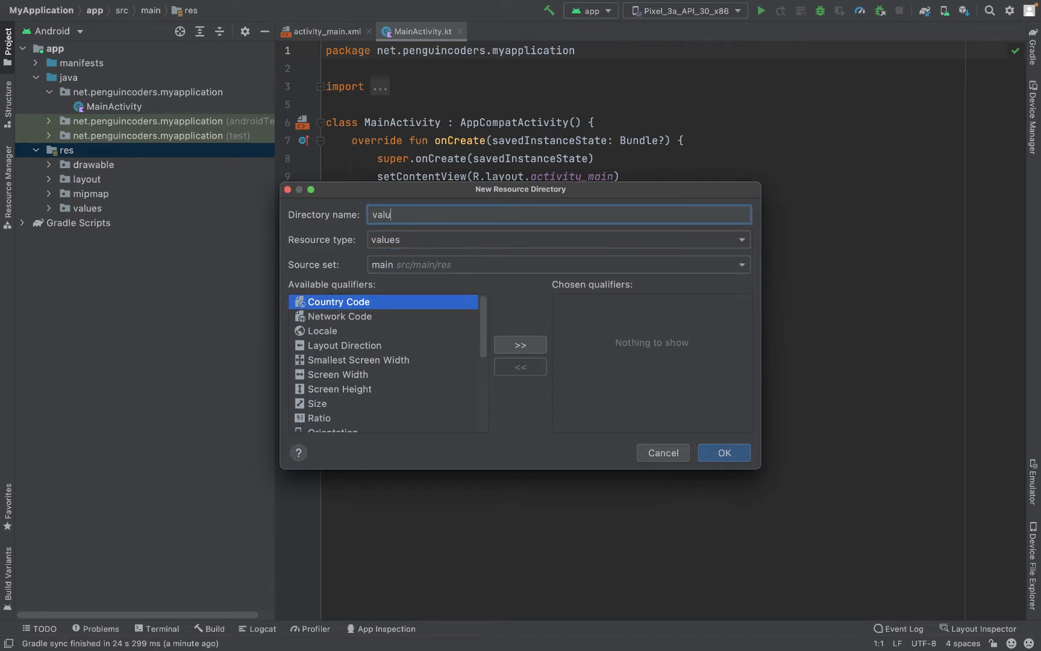
pyautogui.write('font')
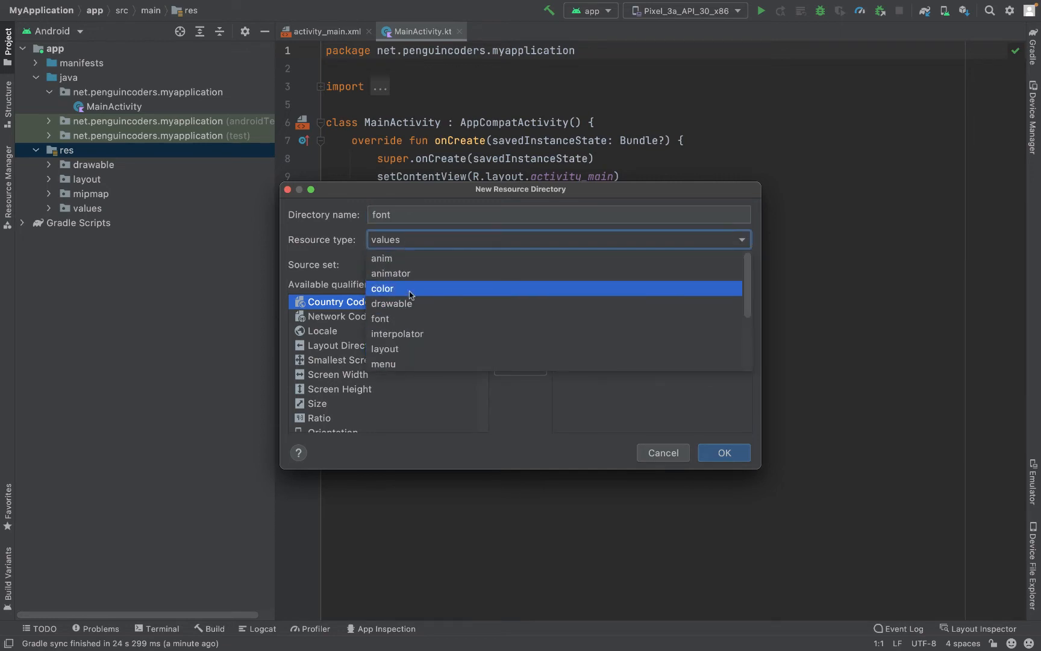
pyautogui.click(380, 318)
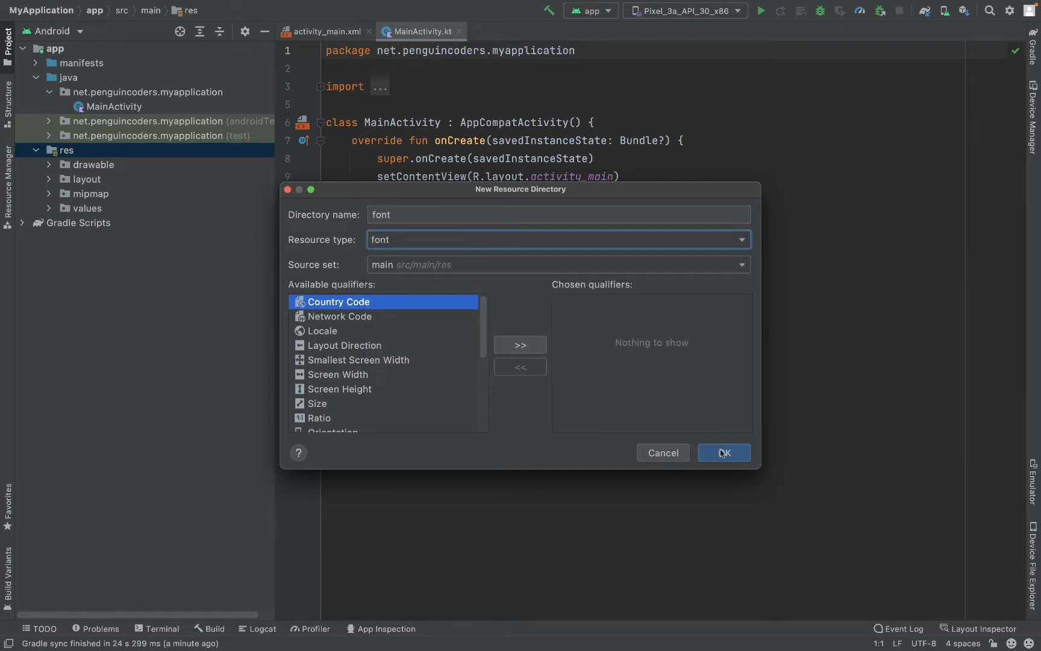
pyautogui.click(723, 453)
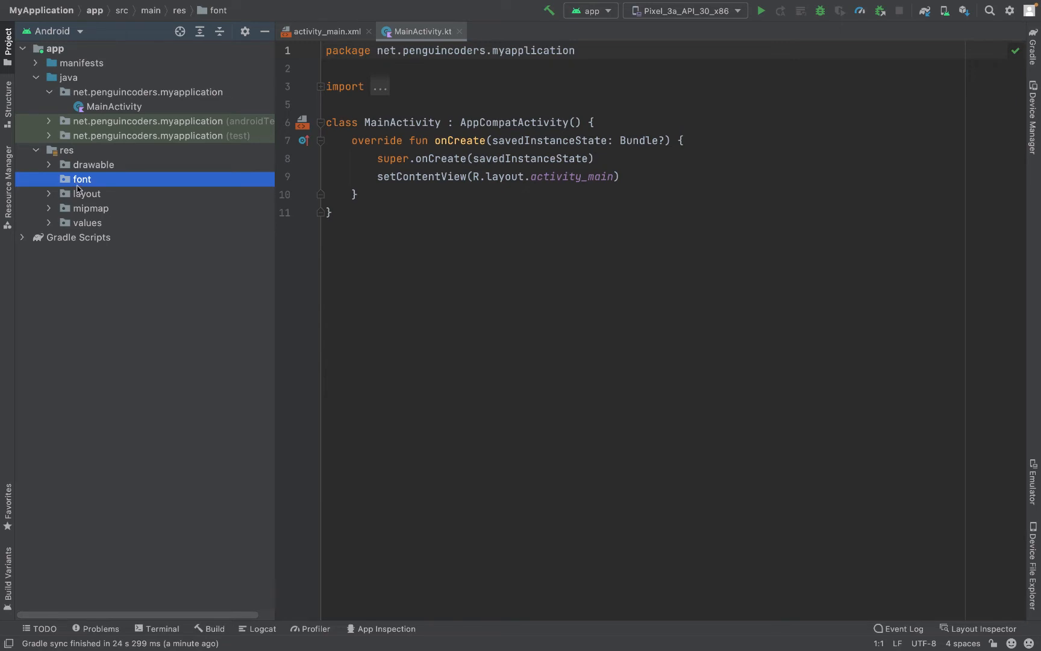
# Paste the copied font into res/font renamed harry_potter_font.TTF
pyautogui.rightClick(82, 179)
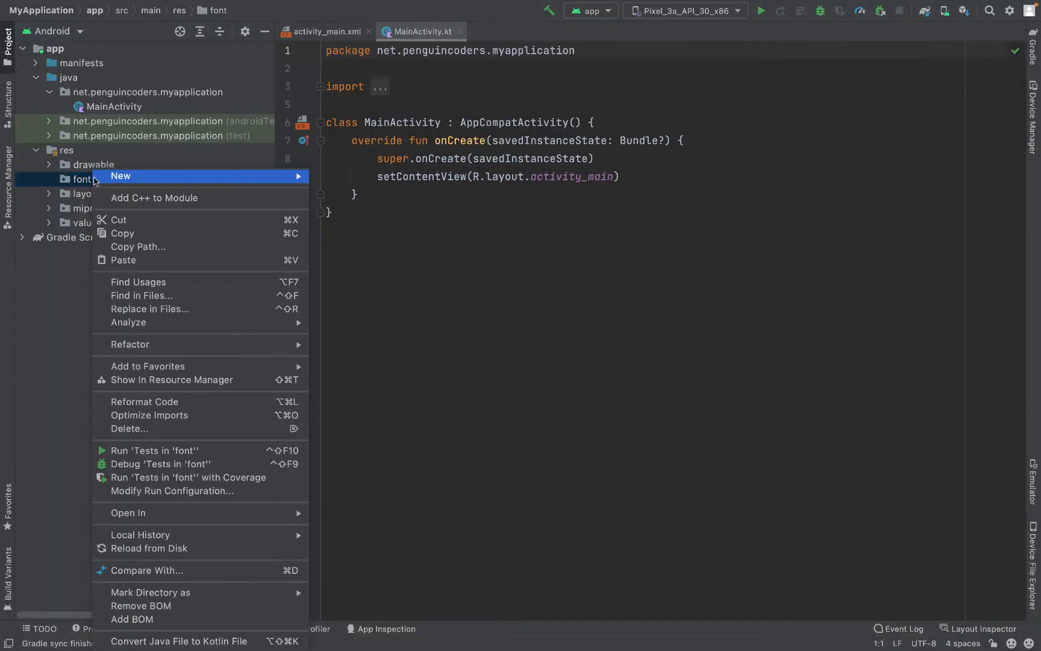
pyautogui.moveTo(131, 261)
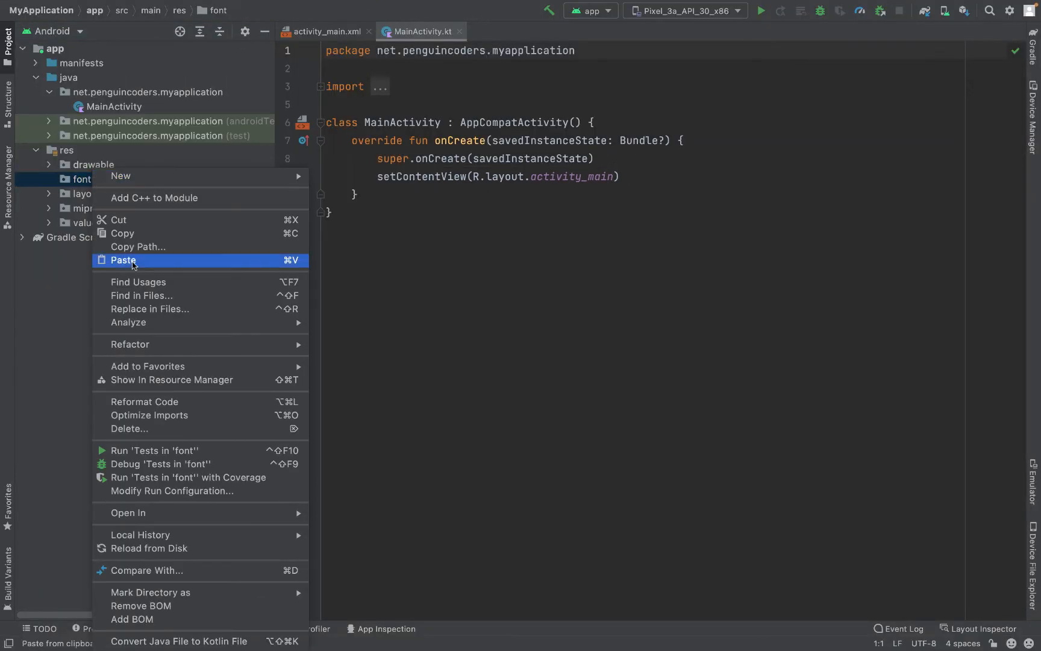
pyautogui.click(123, 260)
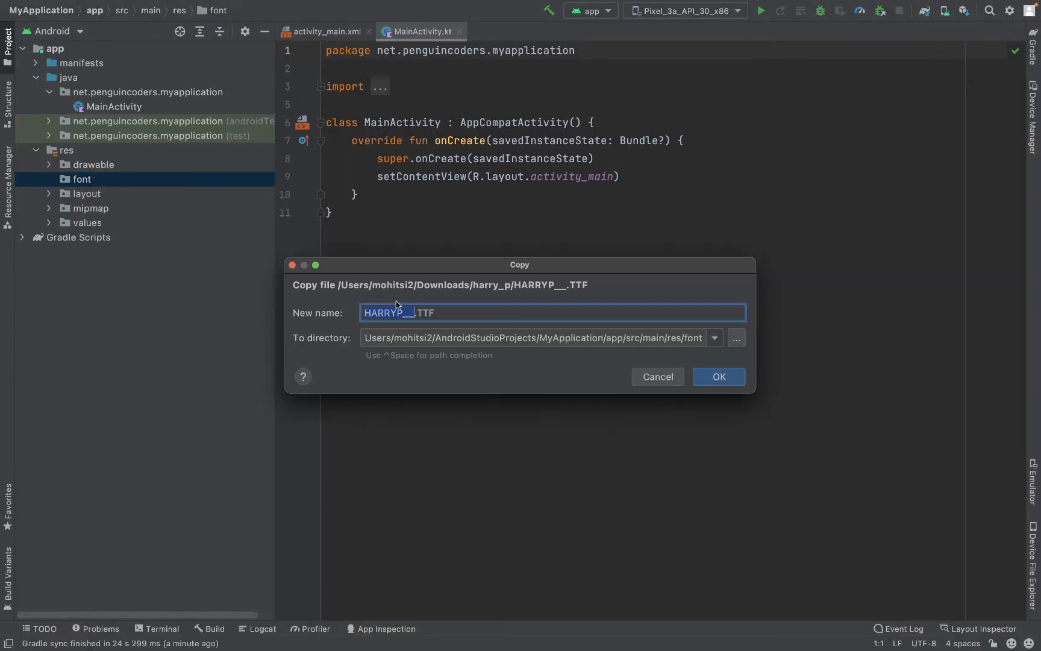
pyautogui.write('harry.TTF')
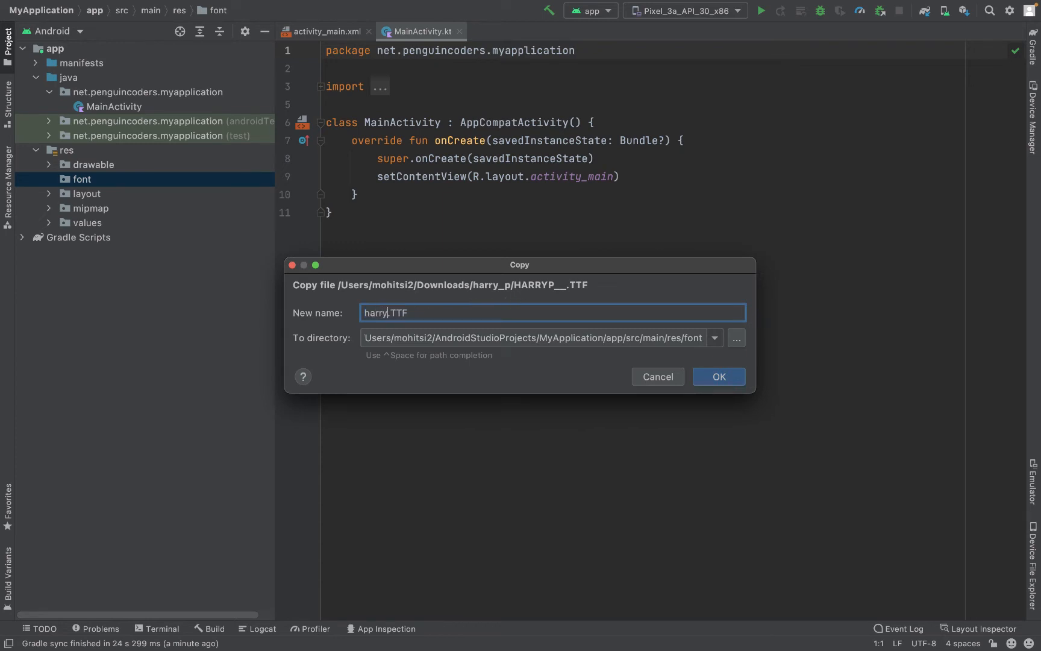
pyautogui.write('_potter')
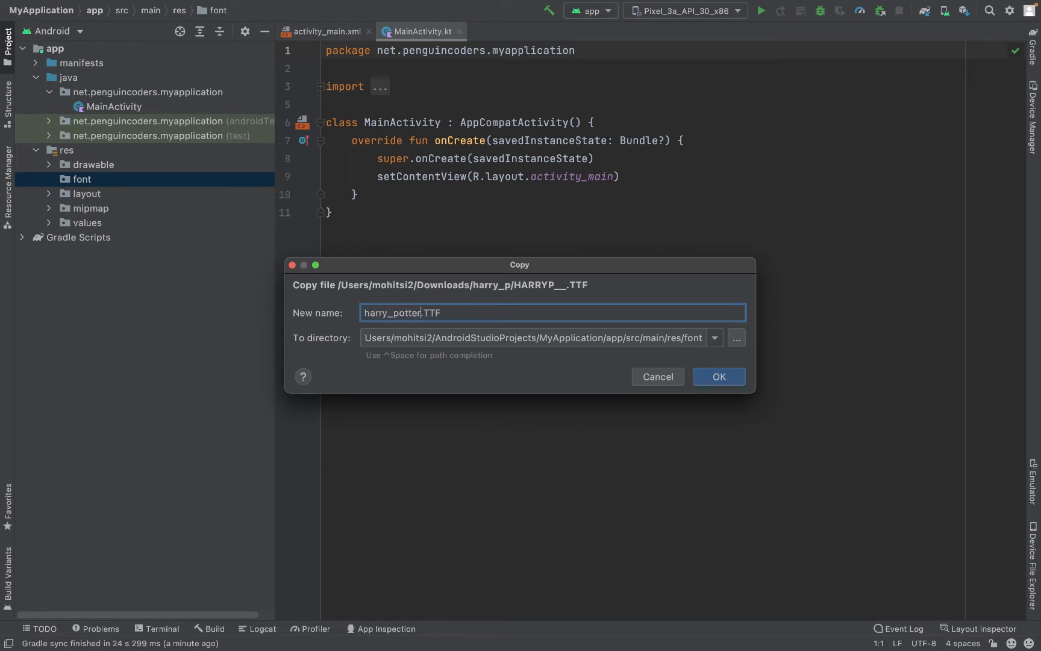
pyautogui.write('_font')
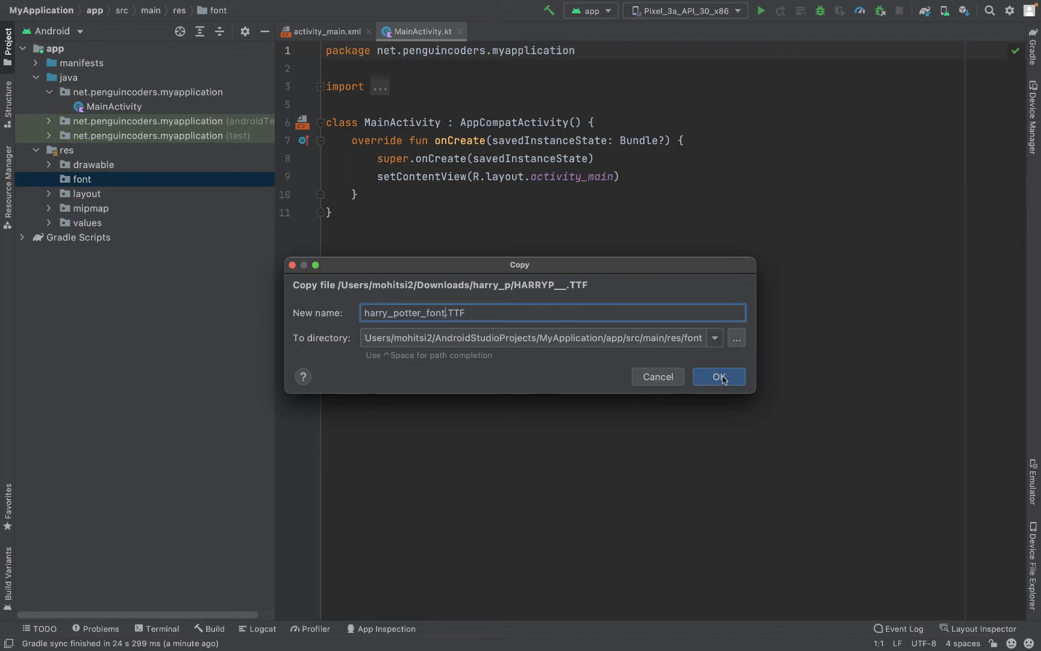
pyautogui.click(720, 376)
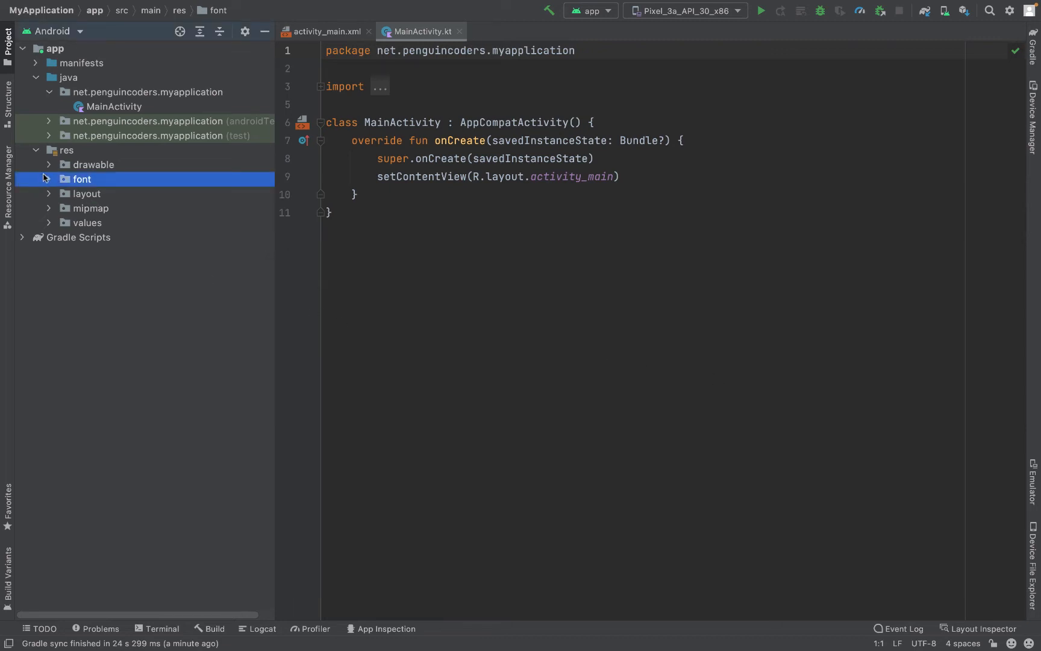
# Expand the font folder and view the new harry_potter_font.TTF file
pyautogui.click(49, 179)
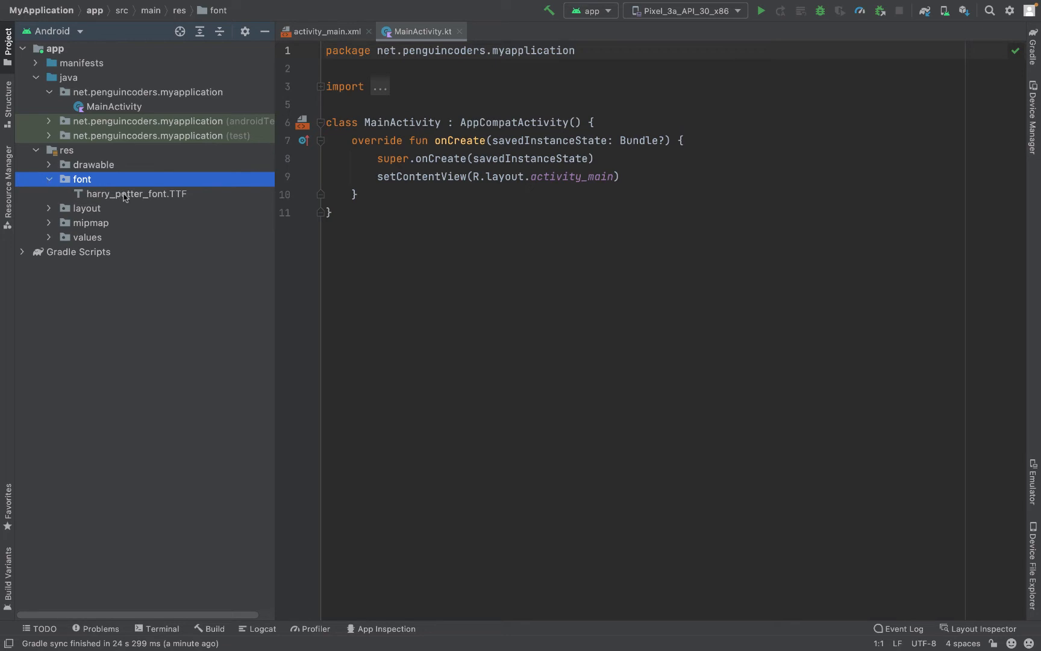
pyautogui.moveTo(136, 196)
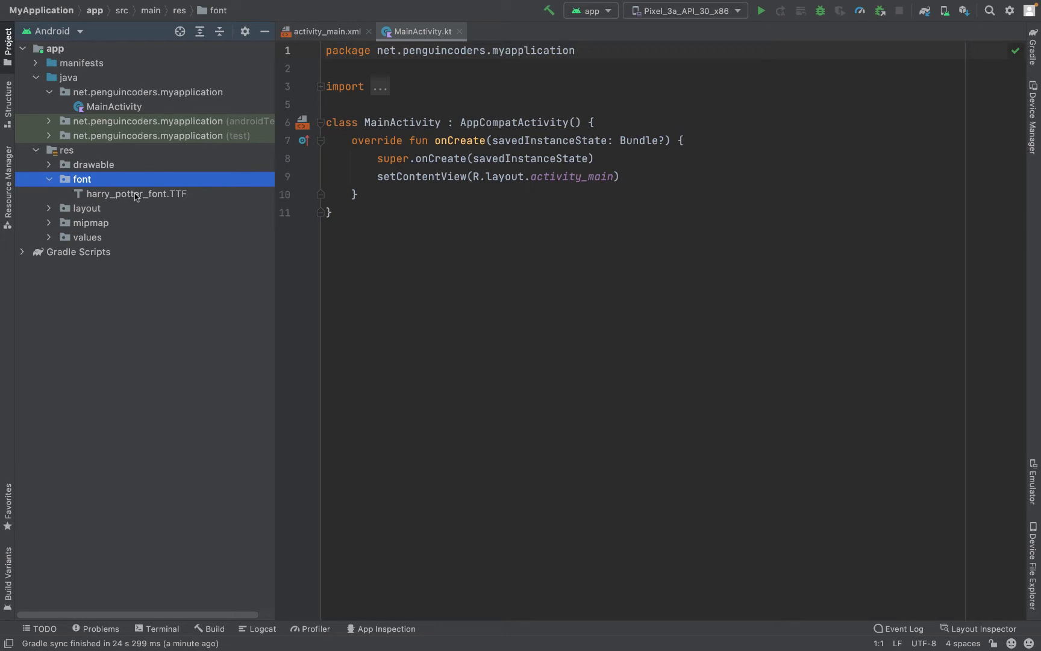
pyautogui.doubleClick(131, 194)
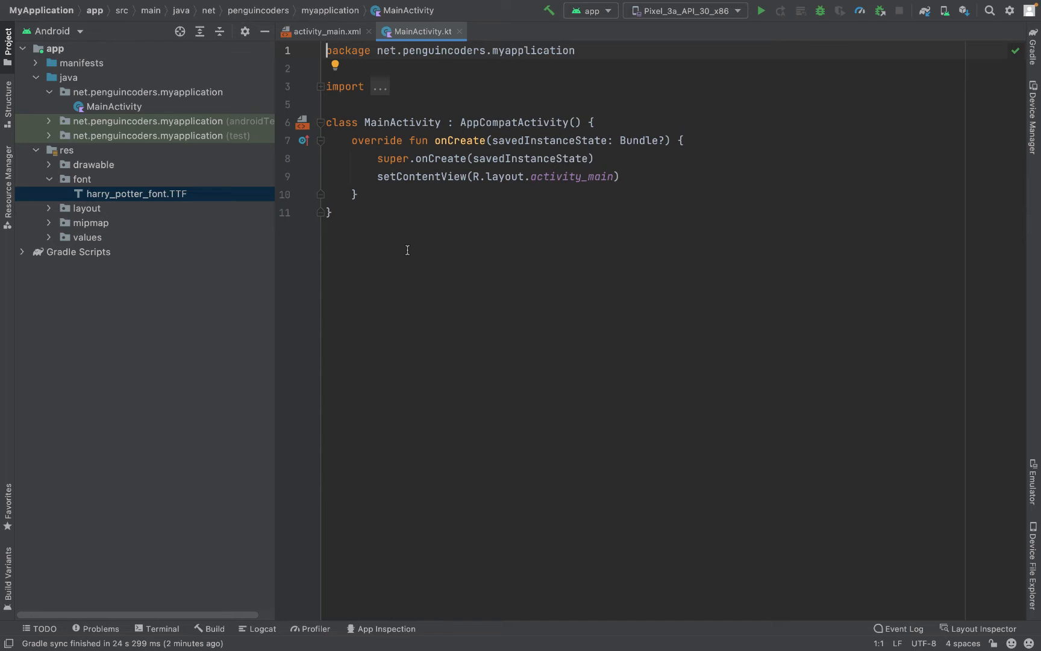
pyautogui.moveTo(403, 245)
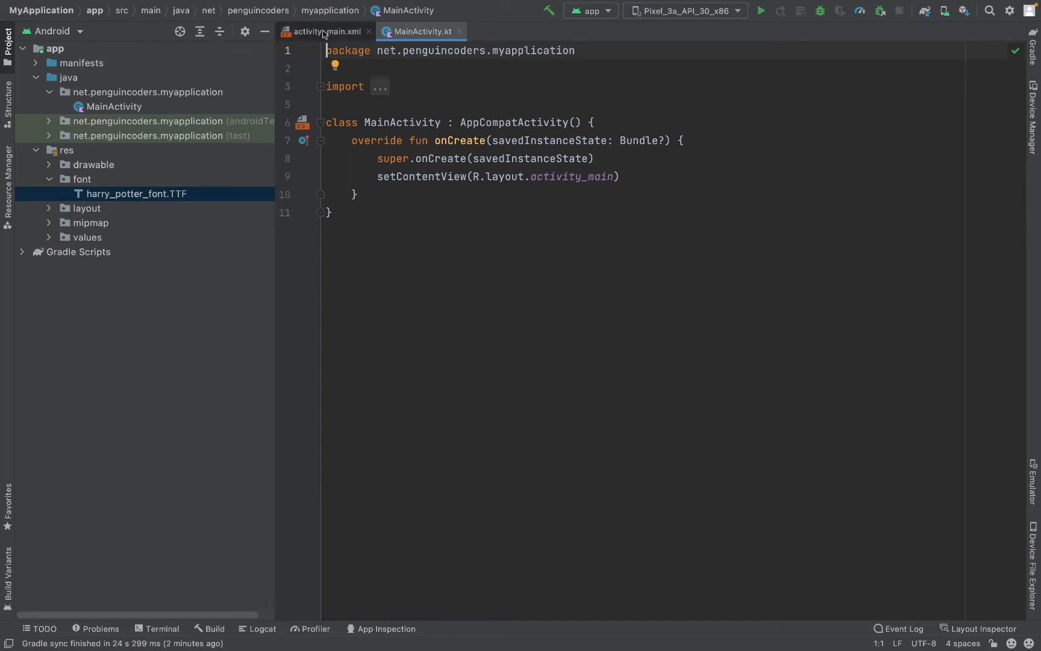
# Switch to activity_main.xml and collapse the Project panel so code and preview fill the window
pyautogui.click(325, 31)
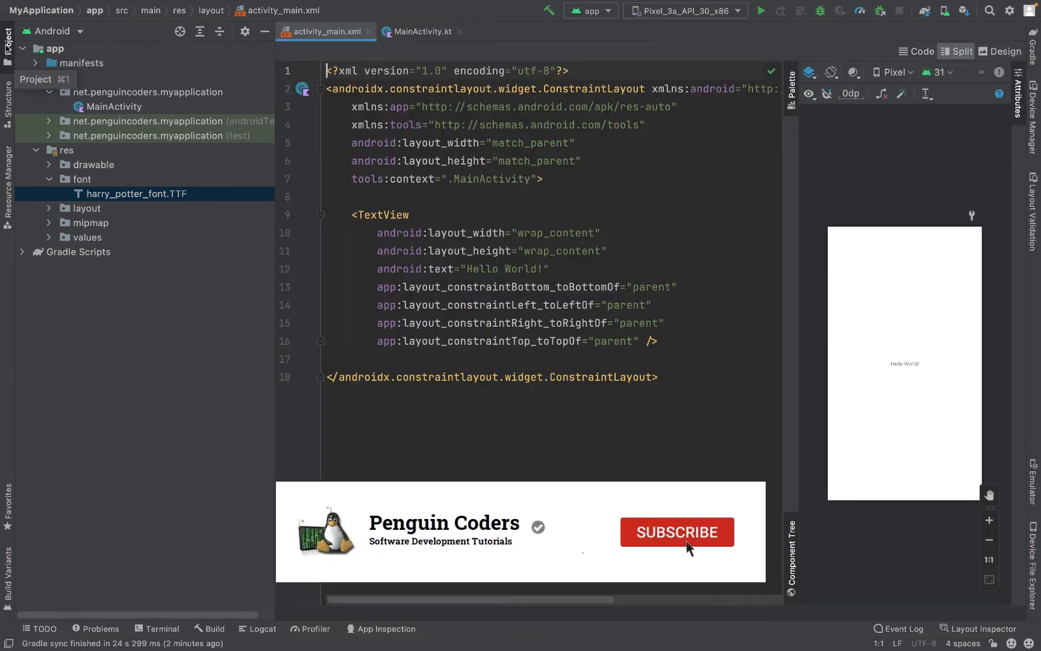
pyautogui.click(678, 533)
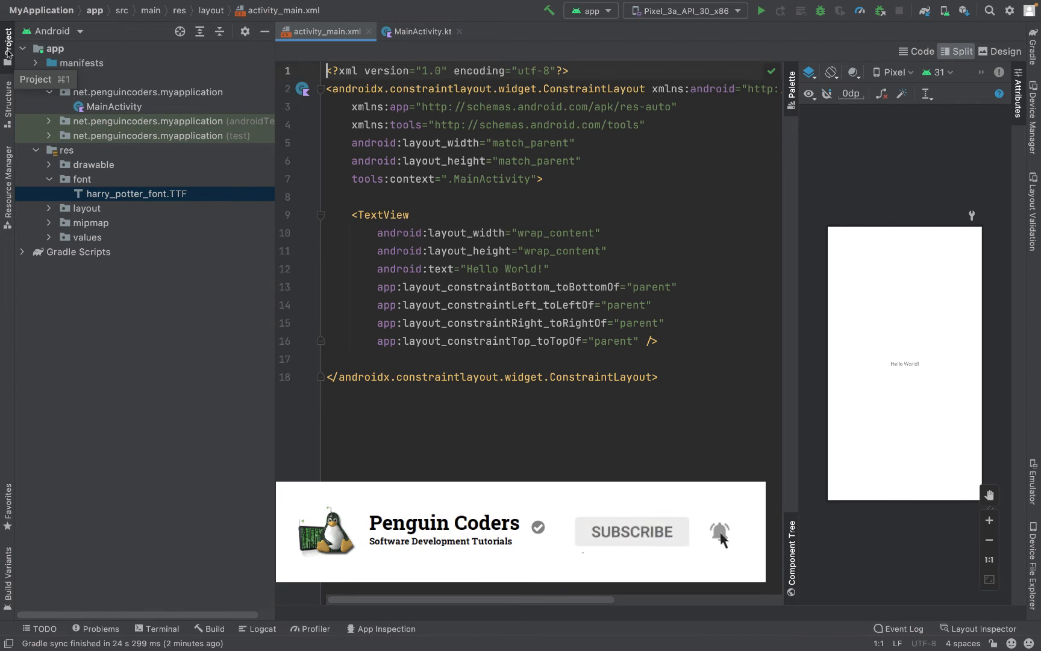
pyautogui.click(7, 33)
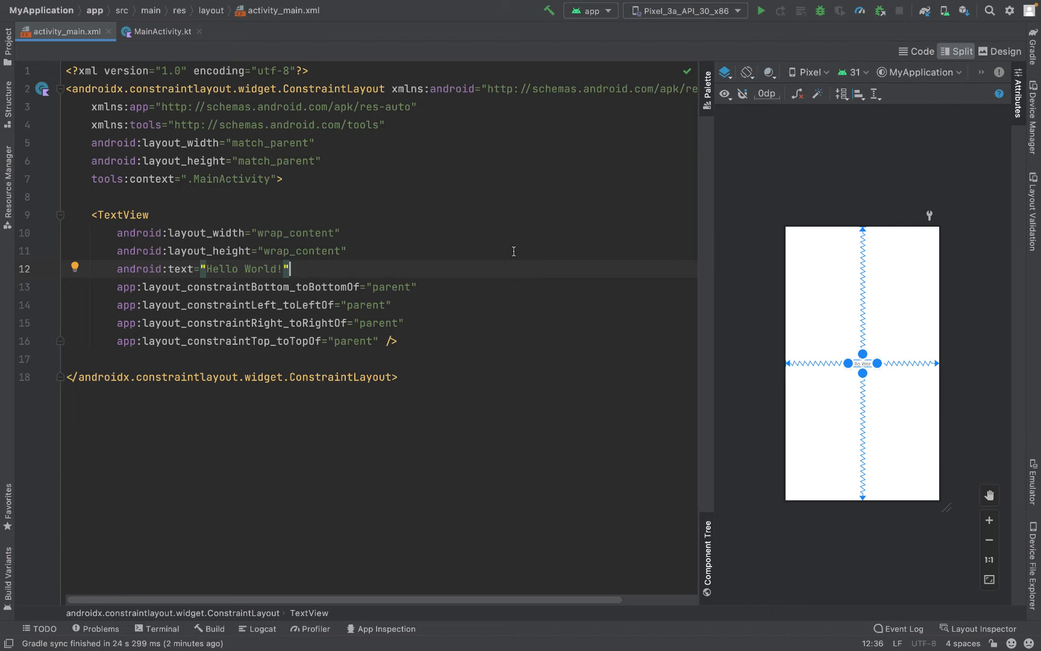
pyautogui.press('Enter')
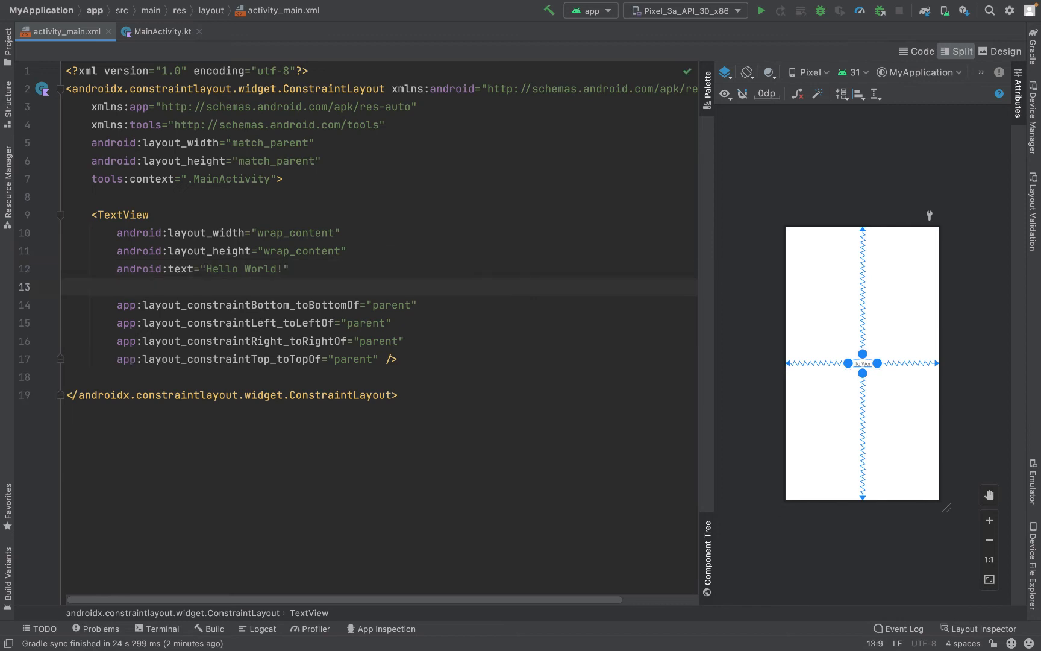
pyautogui.write('android')
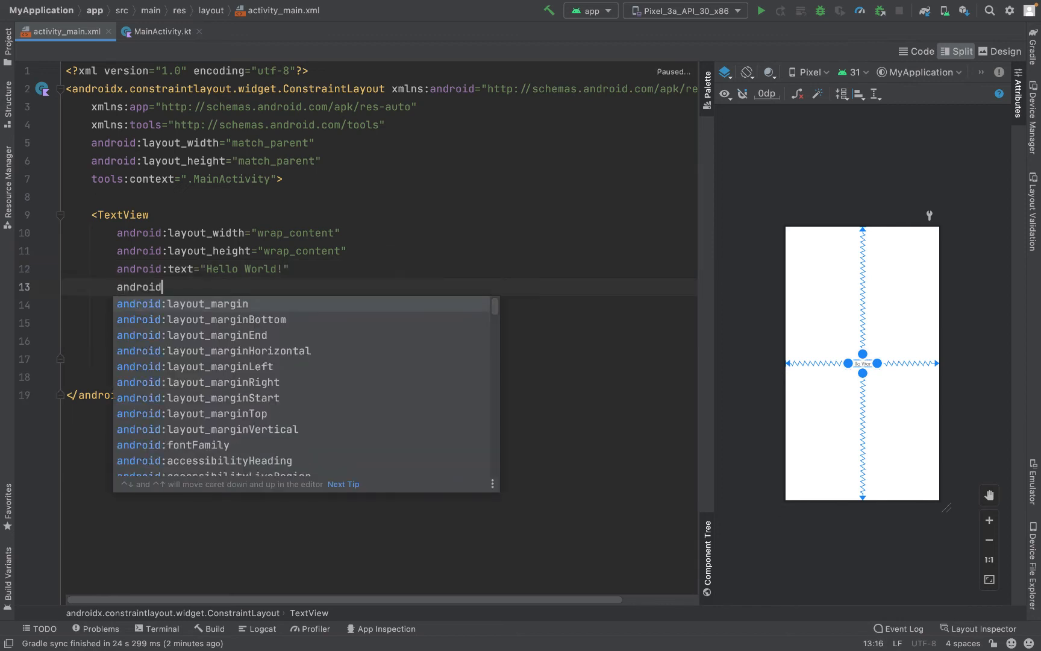
pyautogui.click(174, 445)
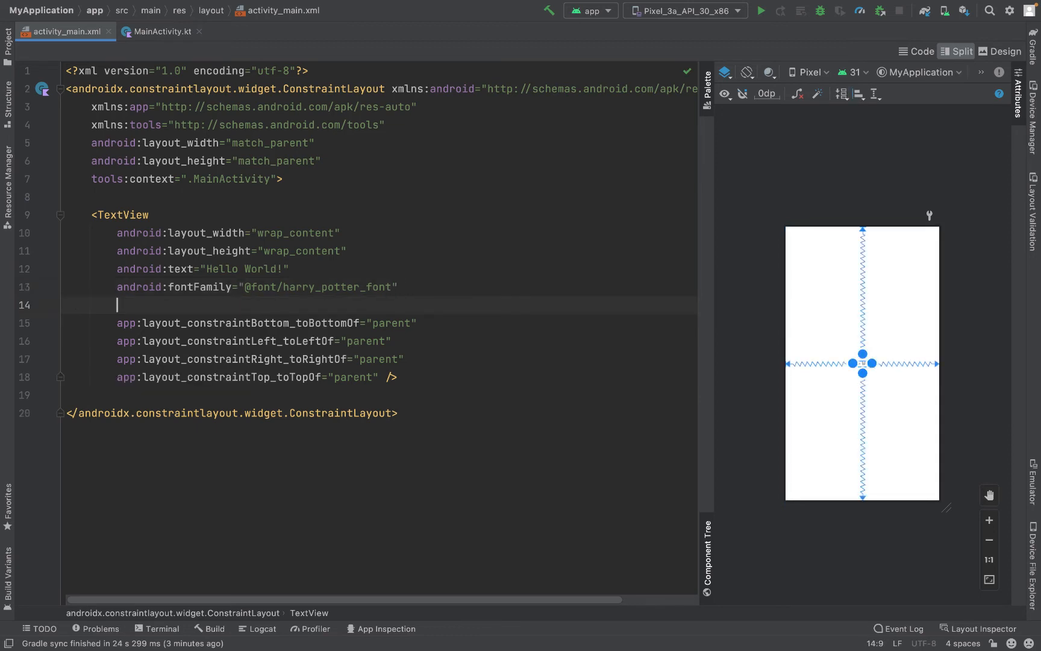
pyautogui.write('android')
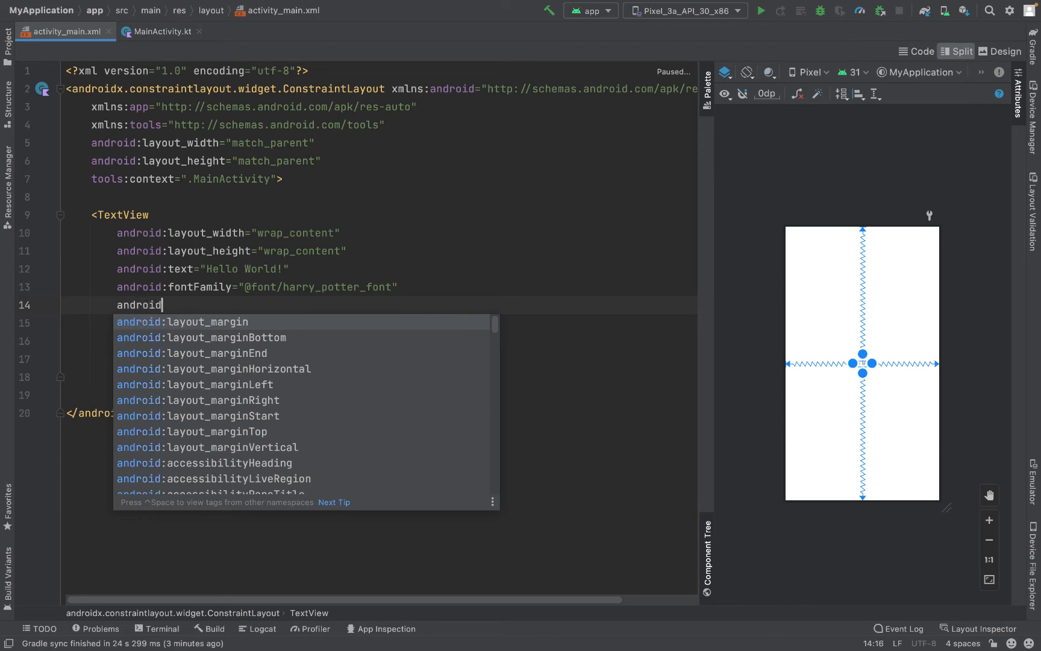
pyautogui.write(':textSize="')
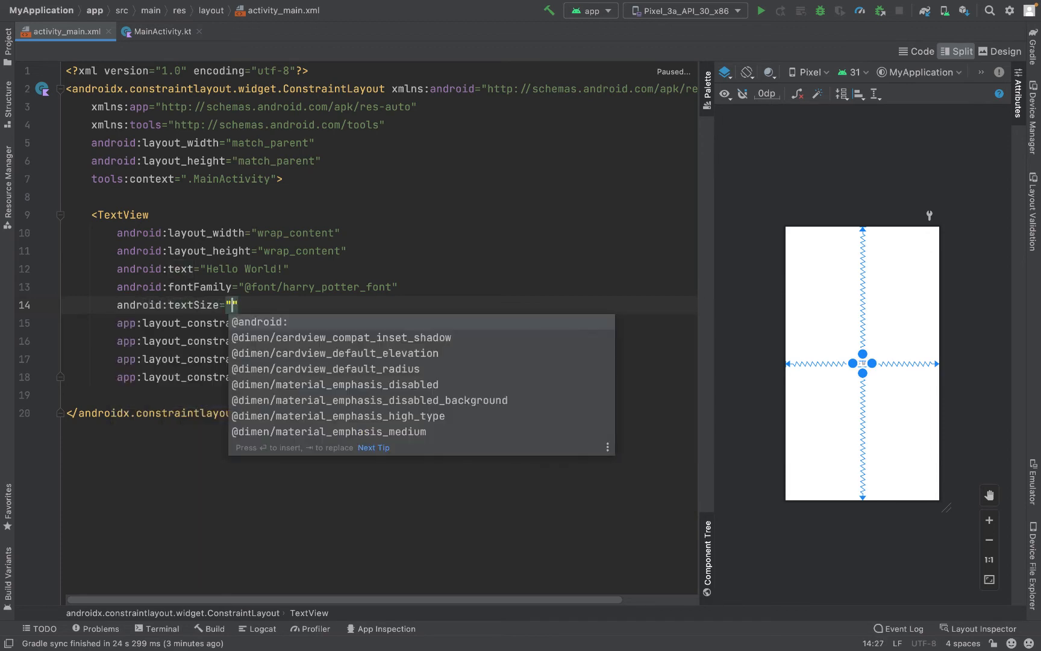
pyautogui.write('48')
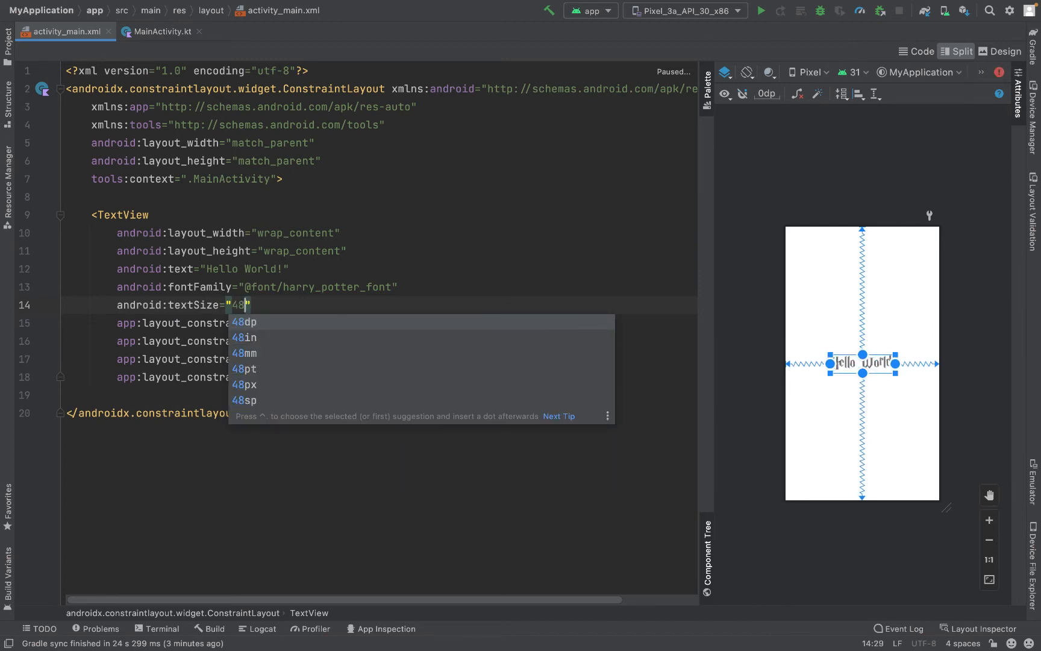
pyautogui.click(245, 400)
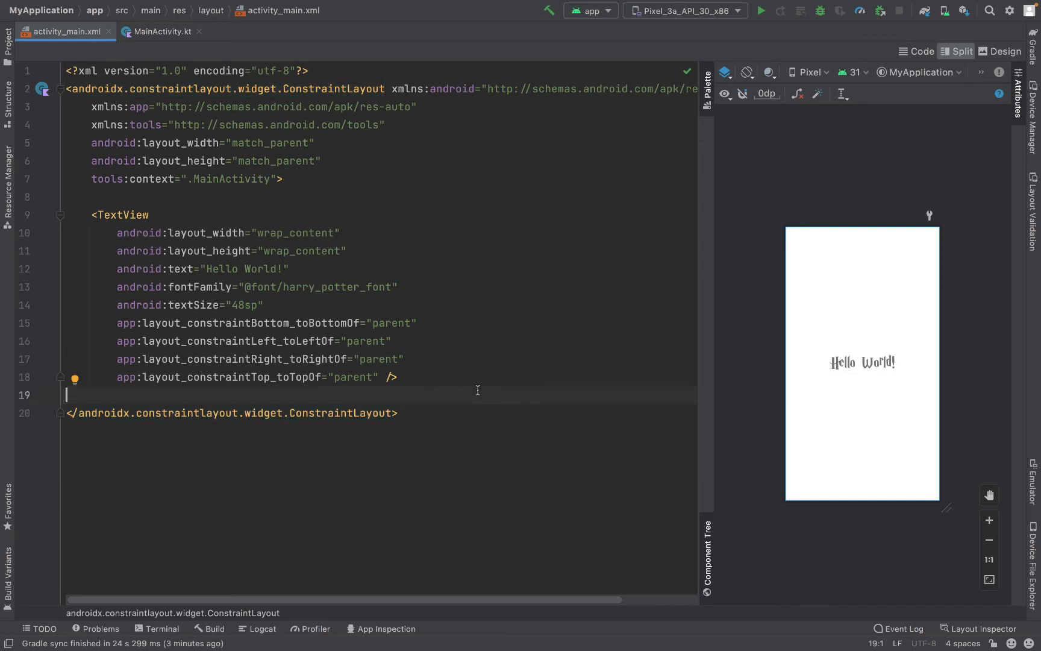
pyautogui.click(863, 363)
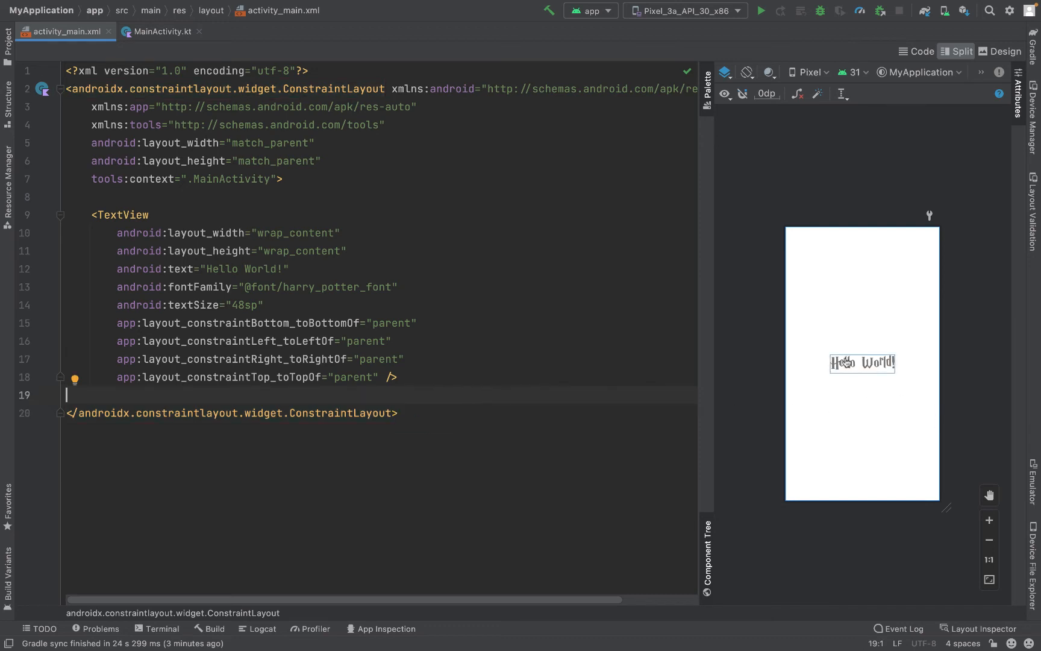
pyautogui.moveTo(773, 239)
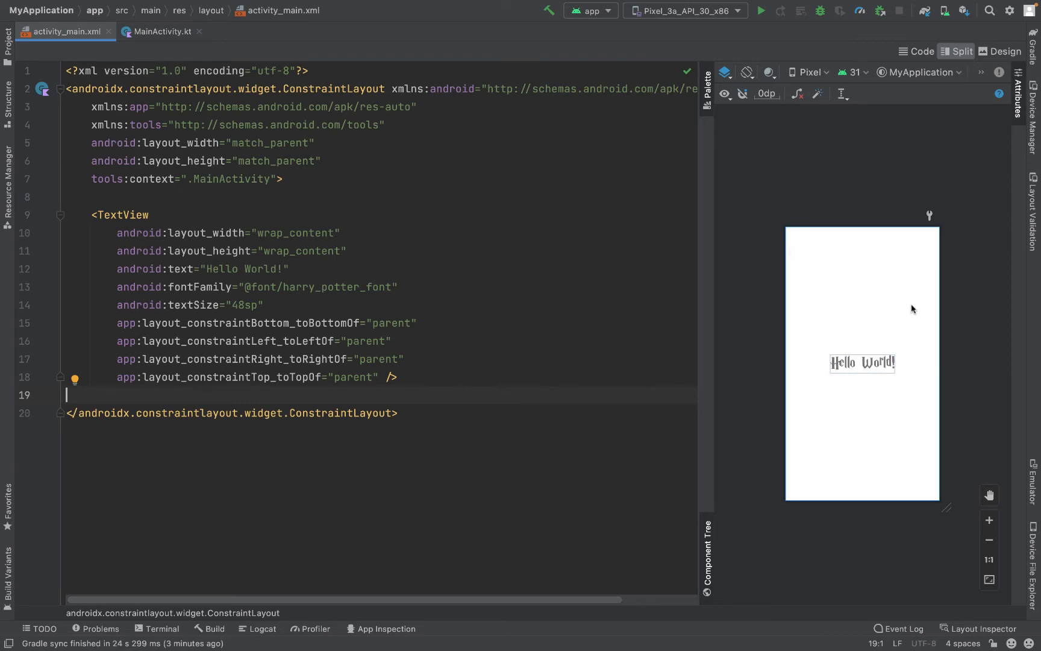
pyautogui.moveTo(870, 316)
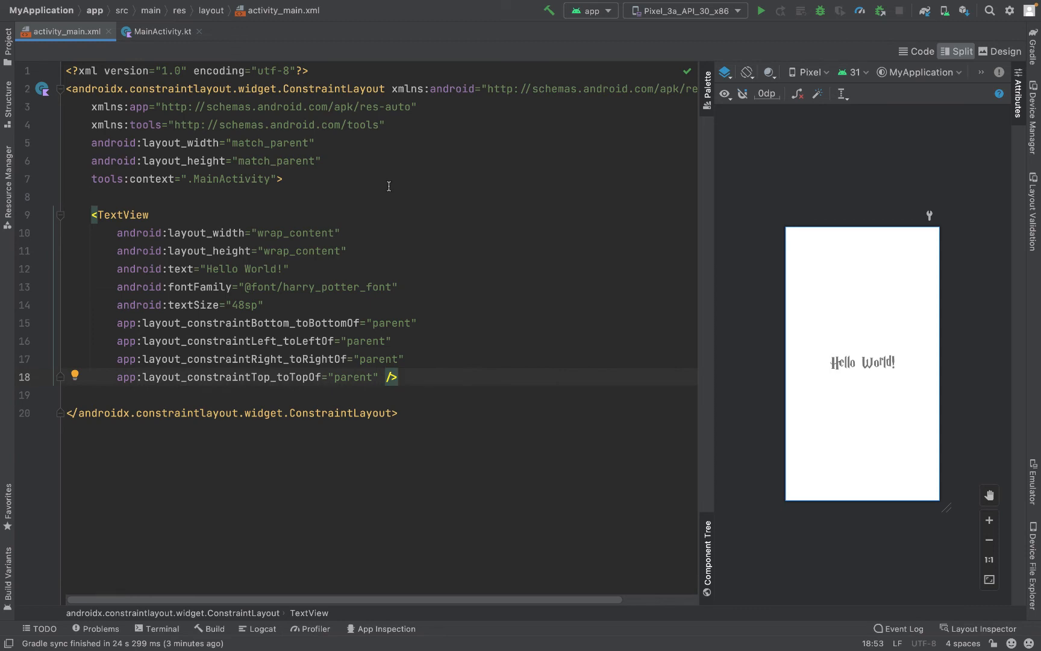
pyautogui.moveTo(417, 259)
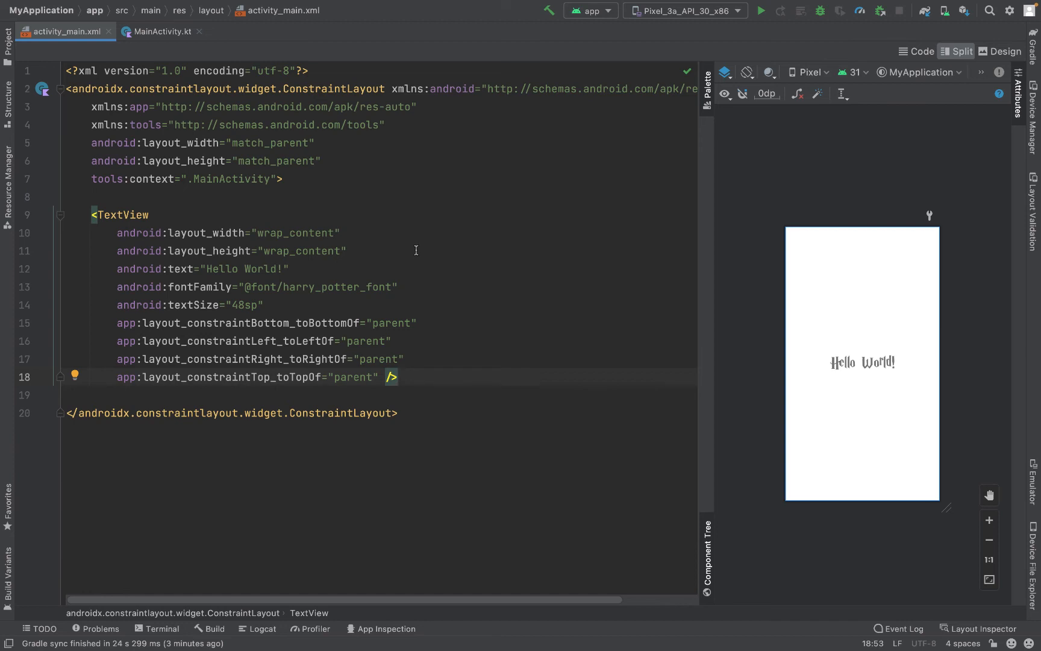
pyautogui.moveTo(351, 264)
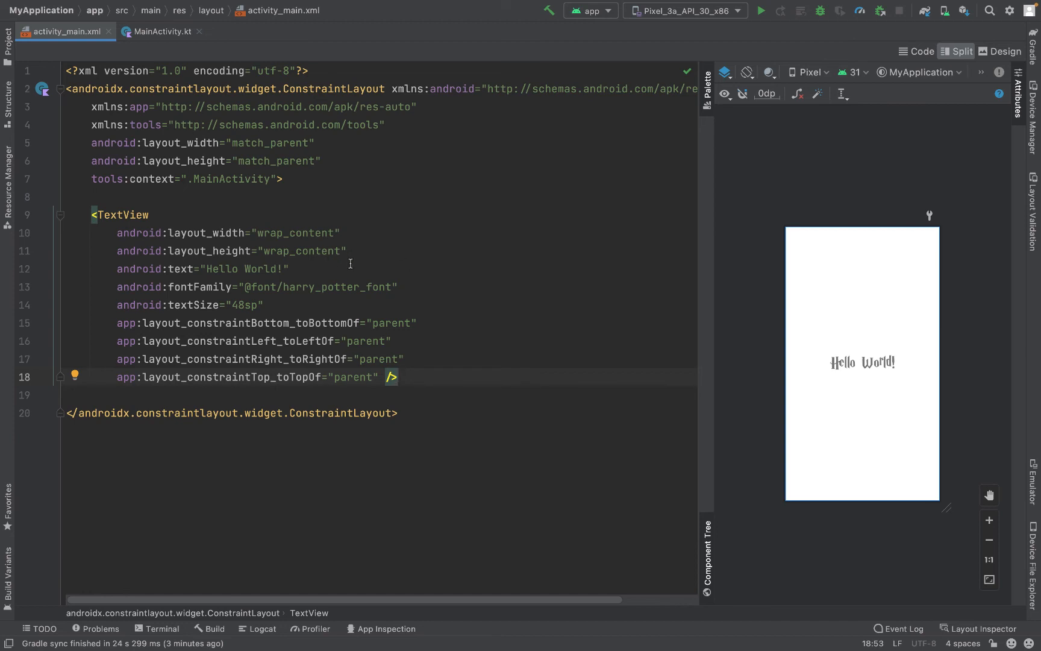
pyautogui.moveTo(22, 97)
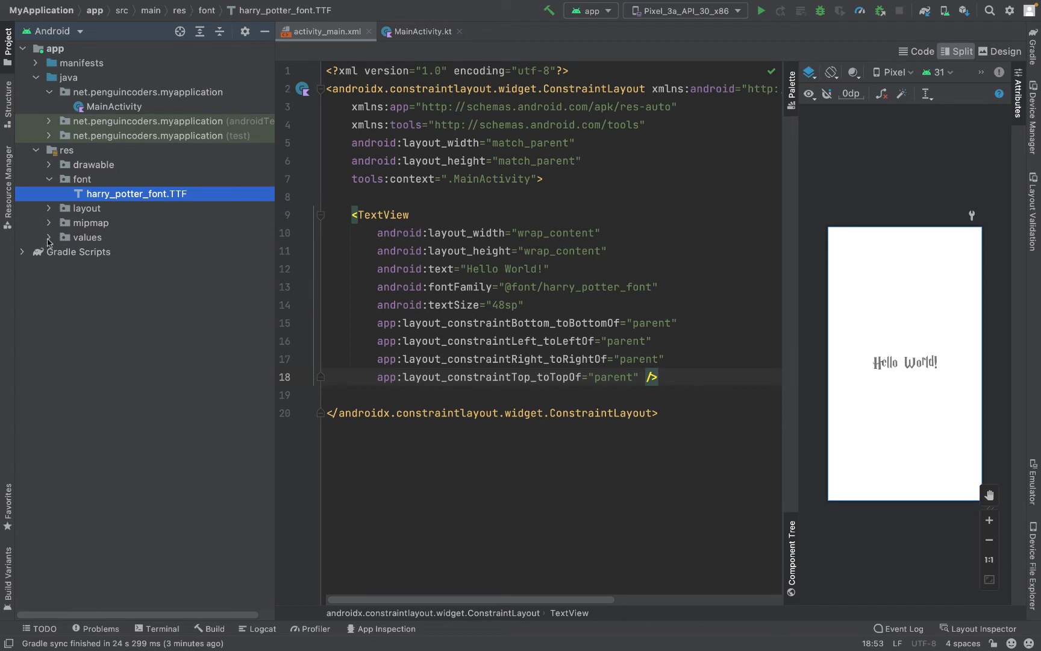
pyautogui.click(49, 238)
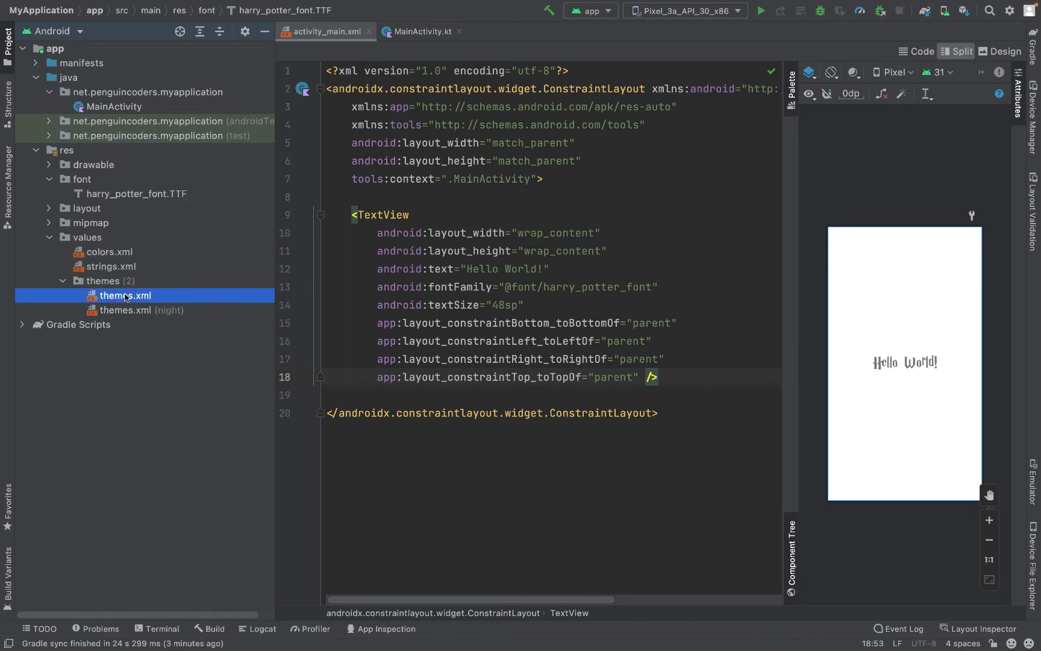
pyautogui.doubleClick(125, 296)
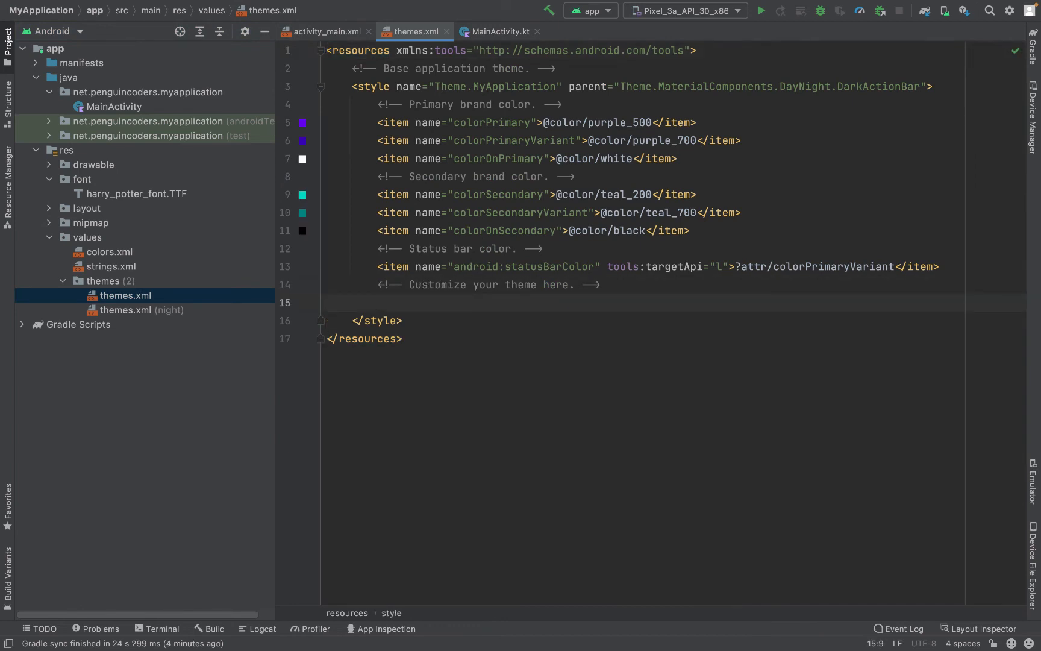
pyautogui.write('<item name="')
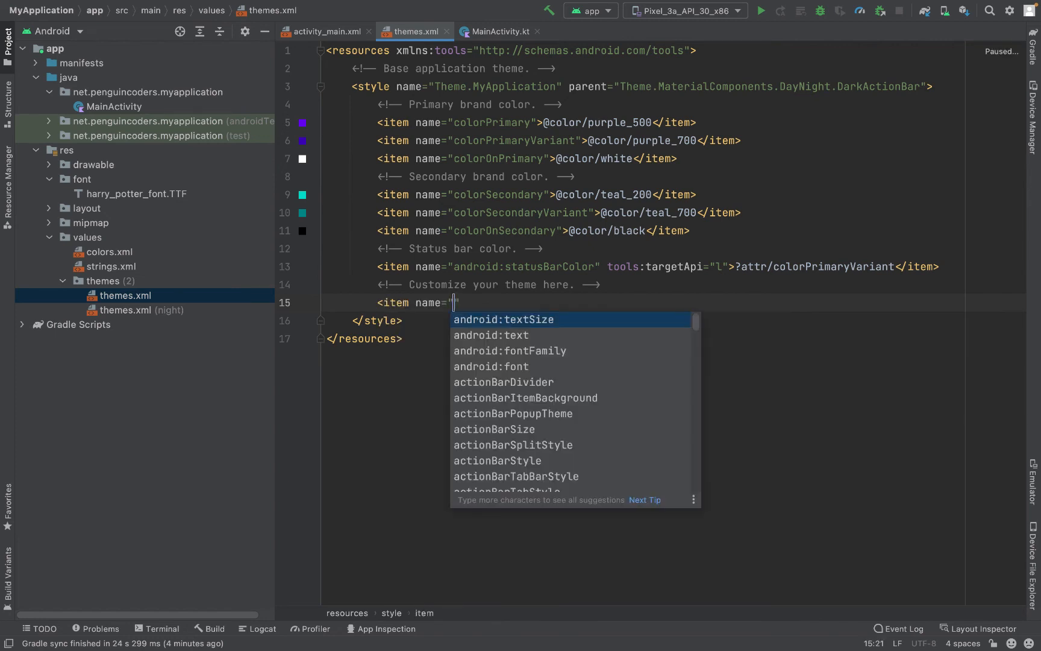
pyautogui.press('Down')
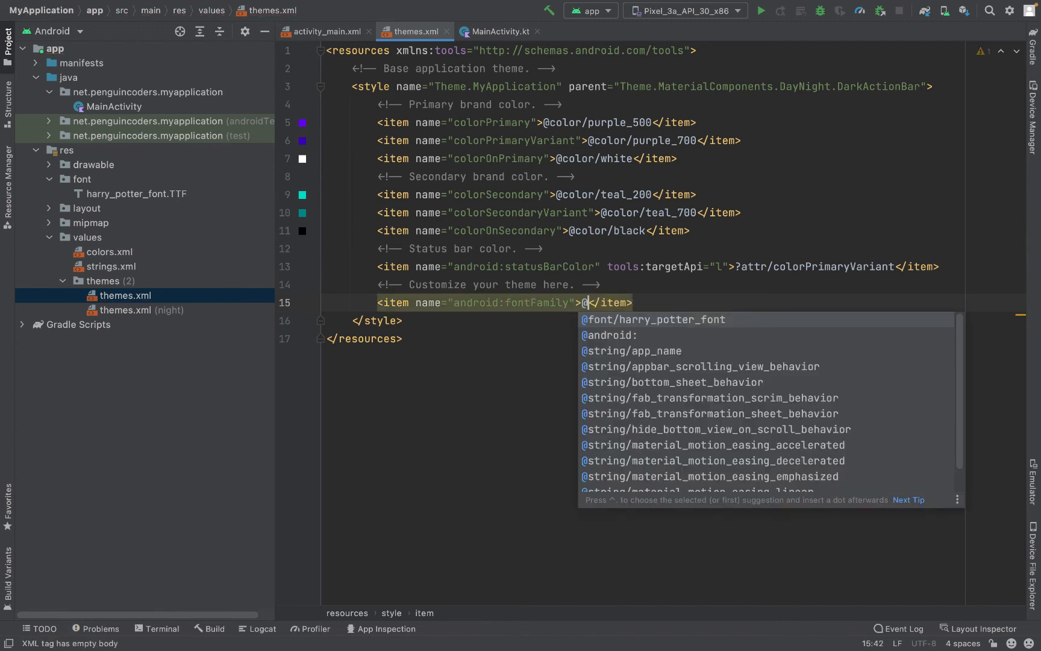
pyautogui.click(654, 320)
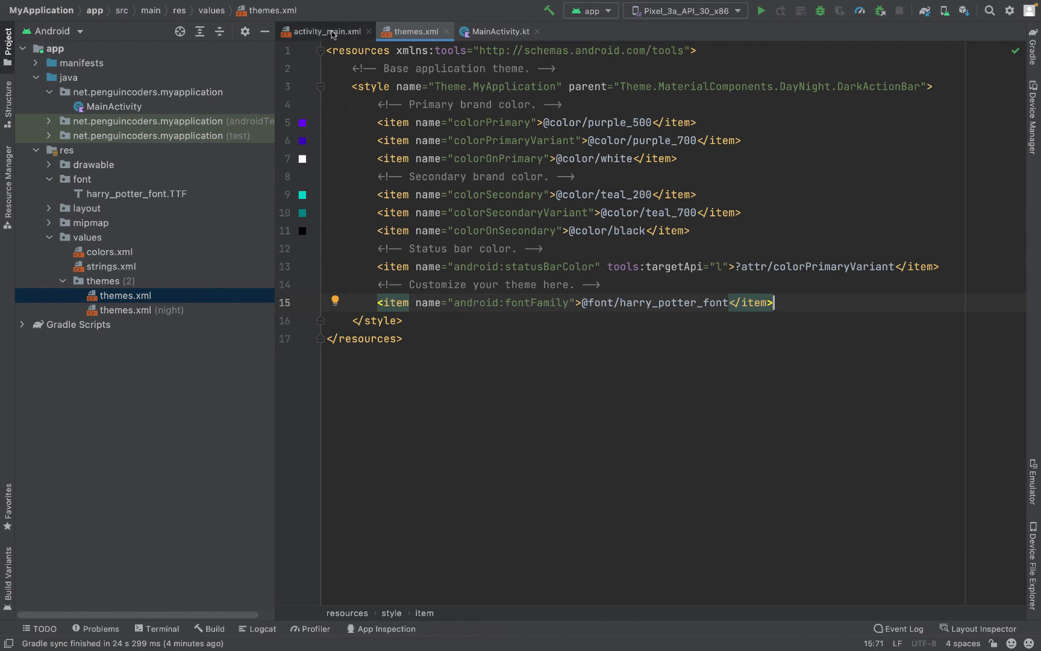
# Delete the android:fontFamily line from the TextView in activity_main.xml; the theme font still applies
pyautogui.click(325, 32)
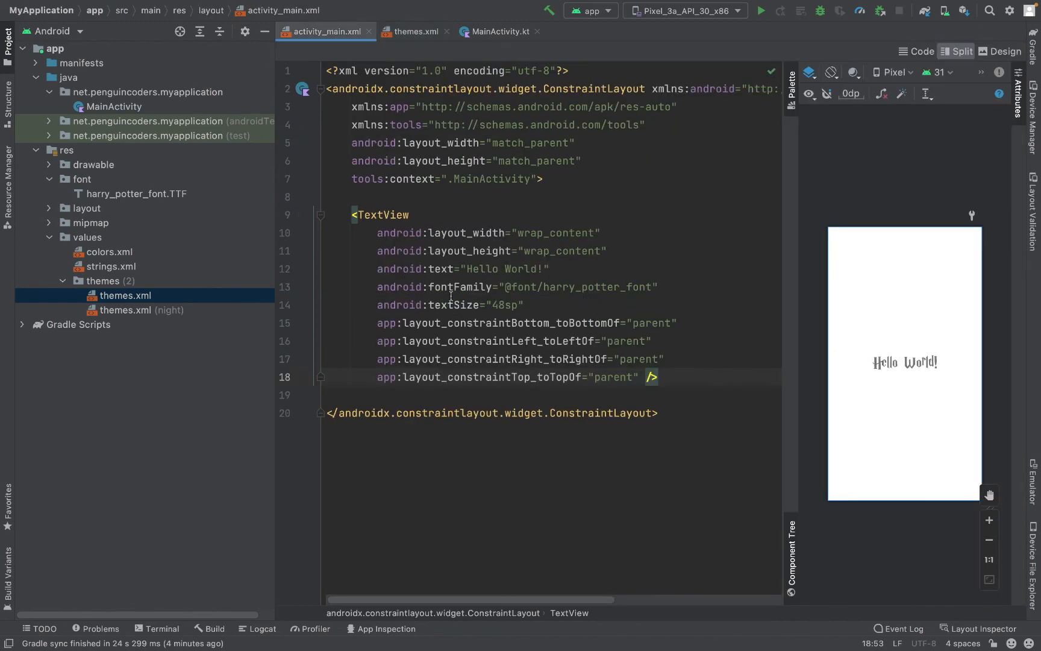
pyautogui.click(545, 286)
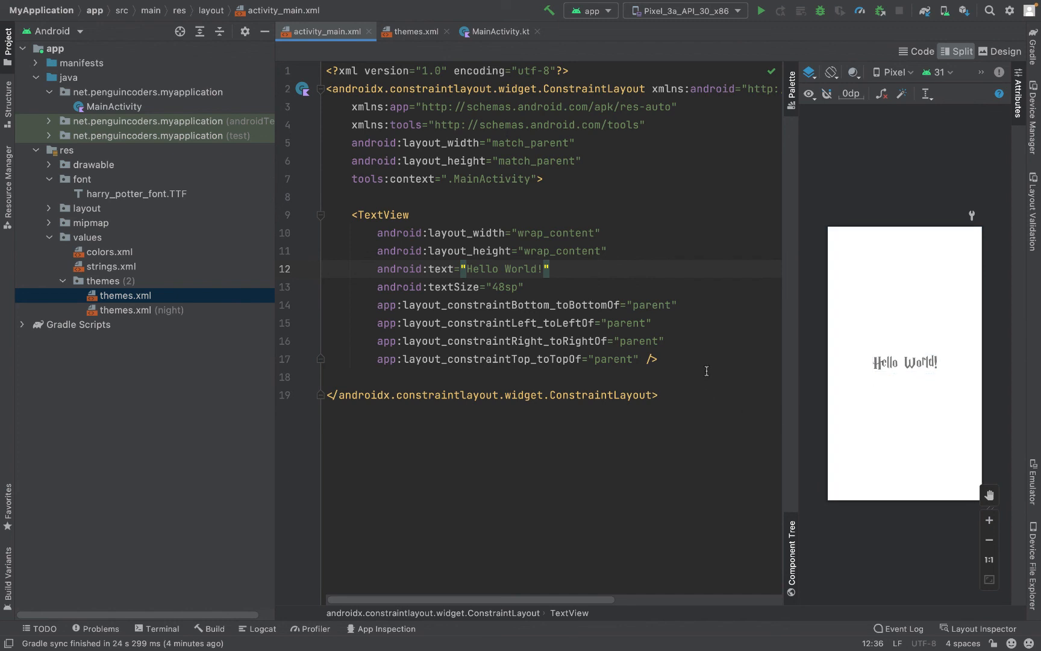
pyautogui.moveTo(710, 345)
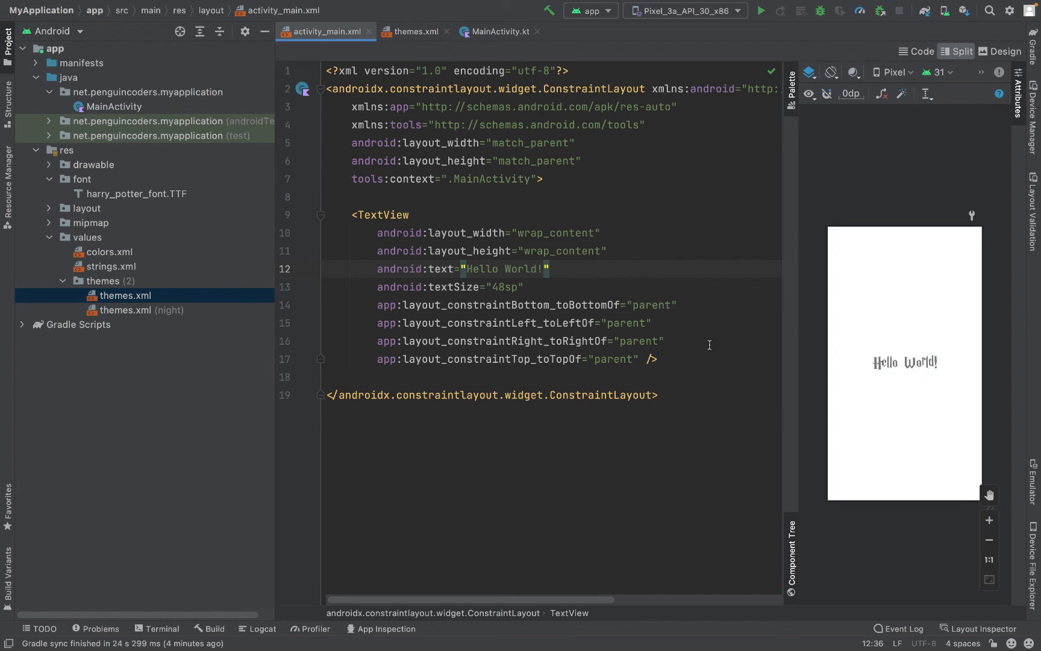